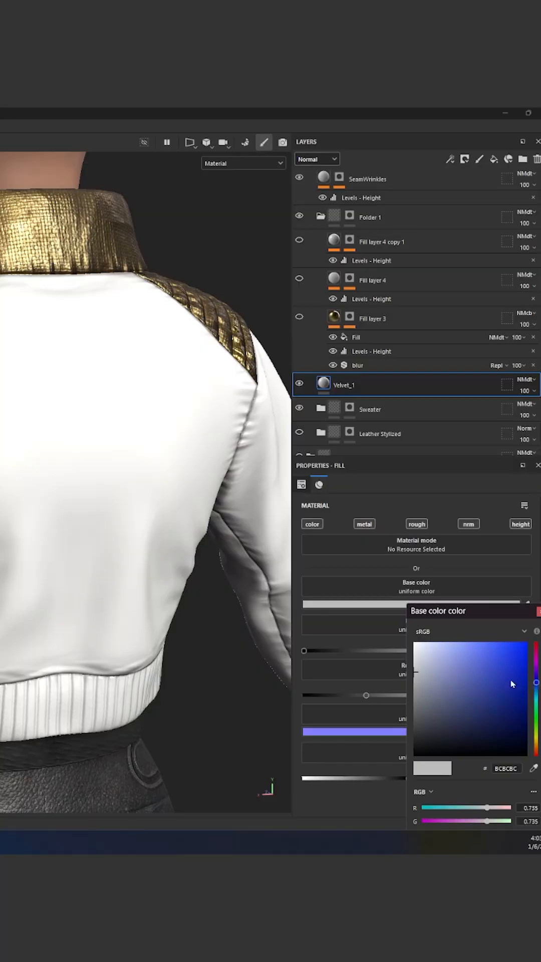
# - Make Velvet_1 royal blue and raise its metallic to about 0.51
pyautogui.click(496, 692)
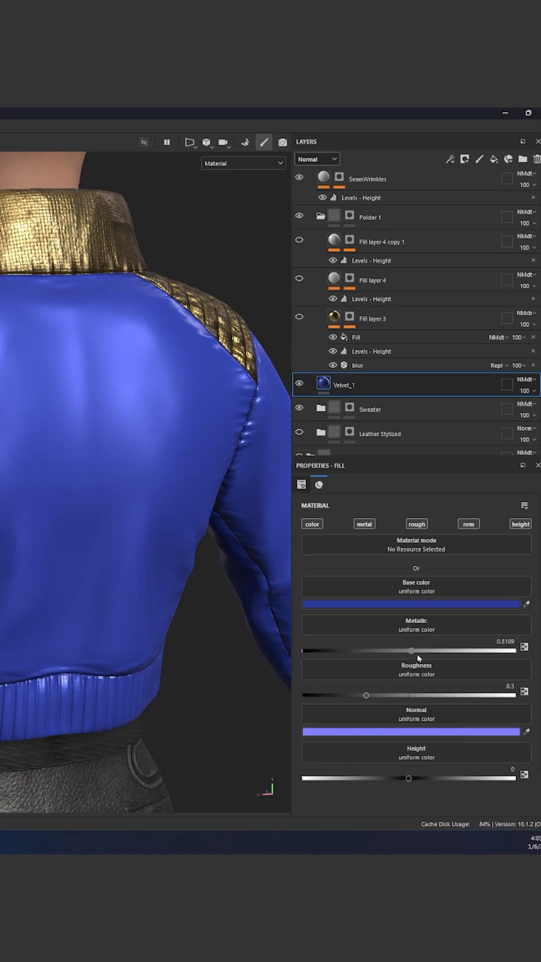
pyautogui.moveTo(411, 651); pyautogui.dragTo(513, 651)
pyautogui.write('flakes')
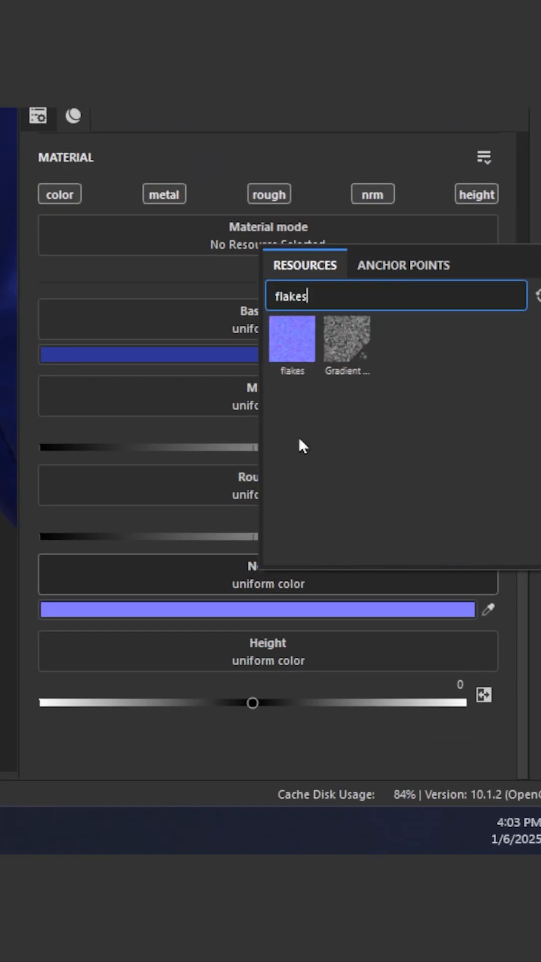
# - Use the flakes texture in the normal channel with UV tiling 3.23
pyautogui.click(291, 341)
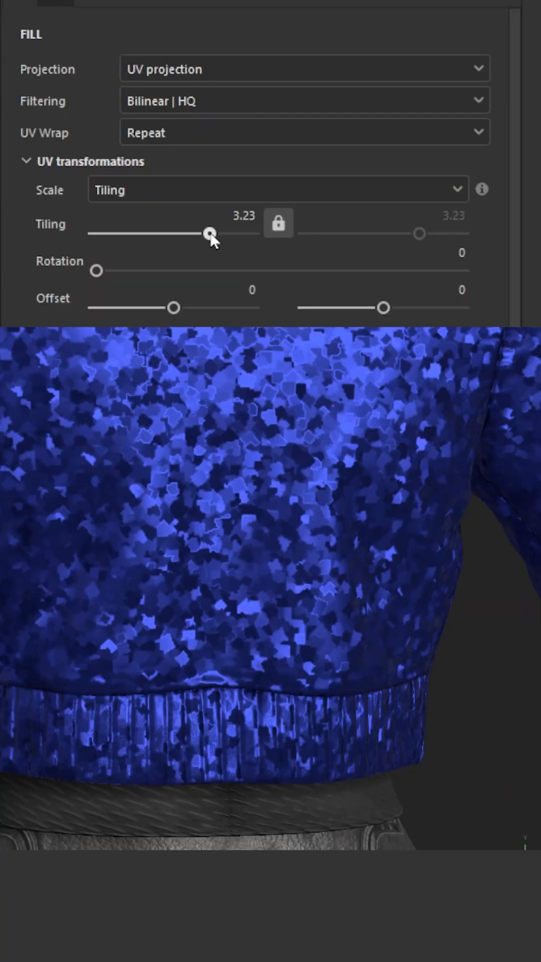
pyautogui.click(157, 237)
pyautogui.write('flakes')
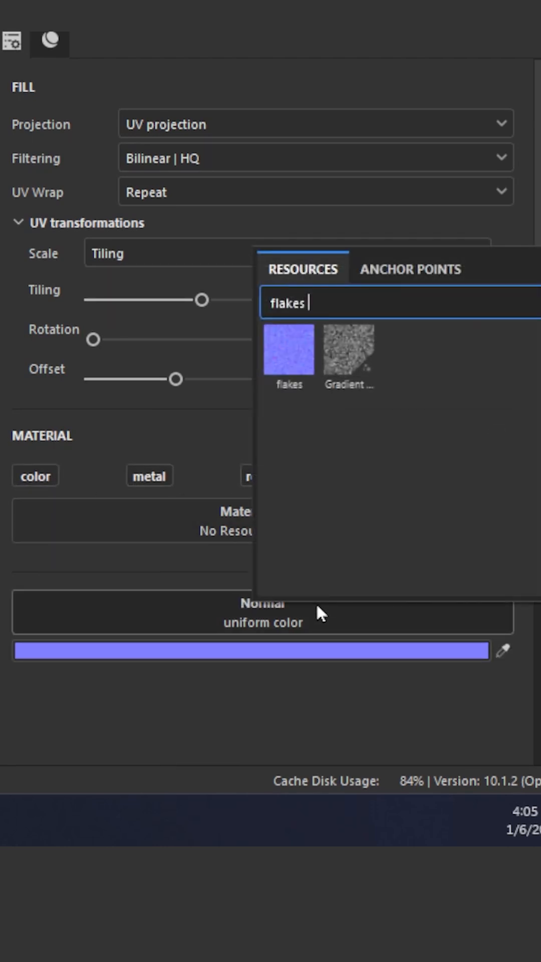
# - Swap the flakes for a concrete grunge texture found by searching 'concrete'
pyautogui.write('concrete')
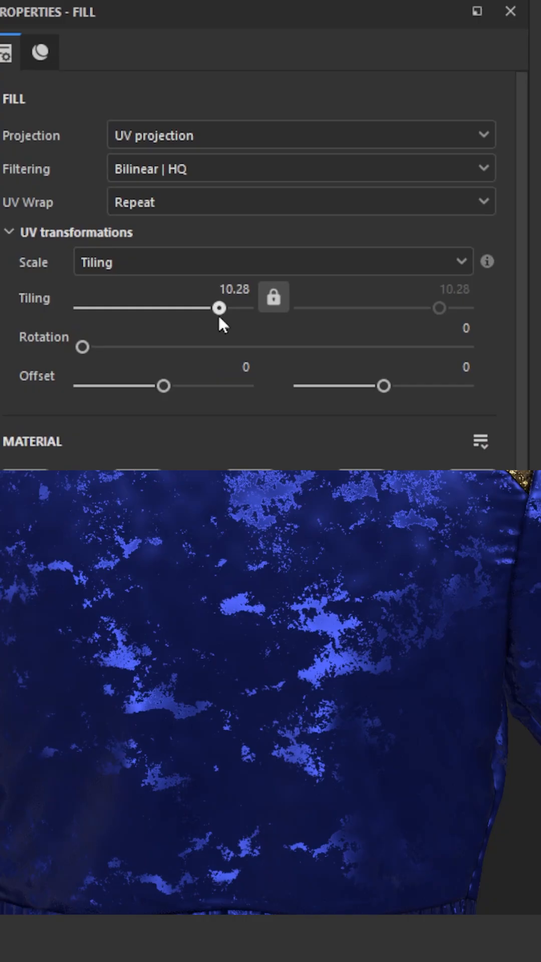
# - Tile the blotch texture at about 11.57, duplicate Velvet_3 as Velvet_3 copy 1 and edit its base colour
pyautogui.moveTo(218, 308); pyautogui.dragTo(220, 308)
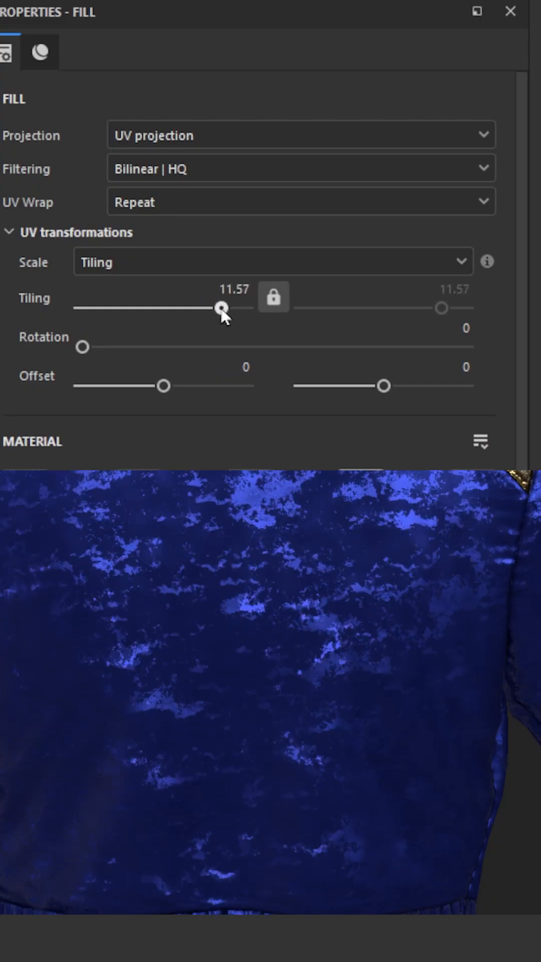
pyautogui.click(191, 210)
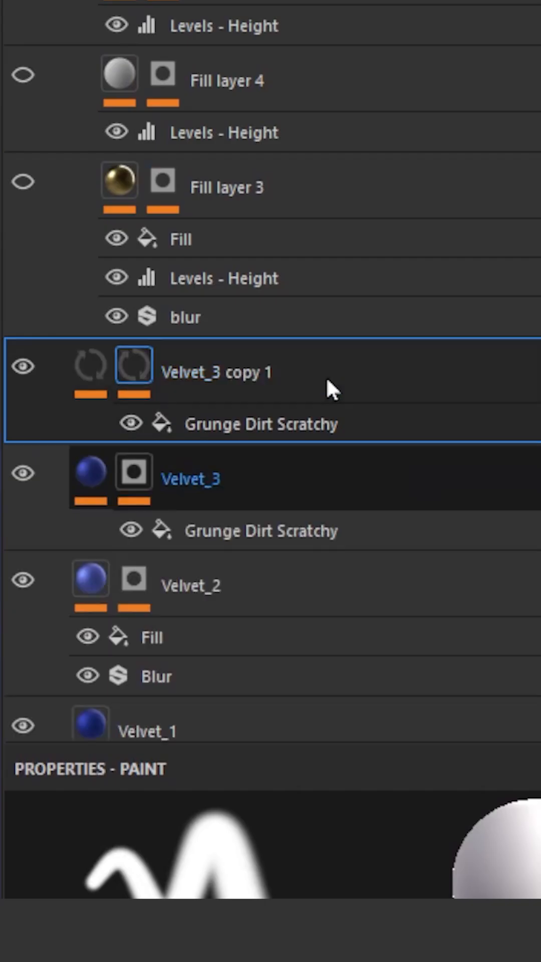
pyautogui.doubleClick(217, 372)
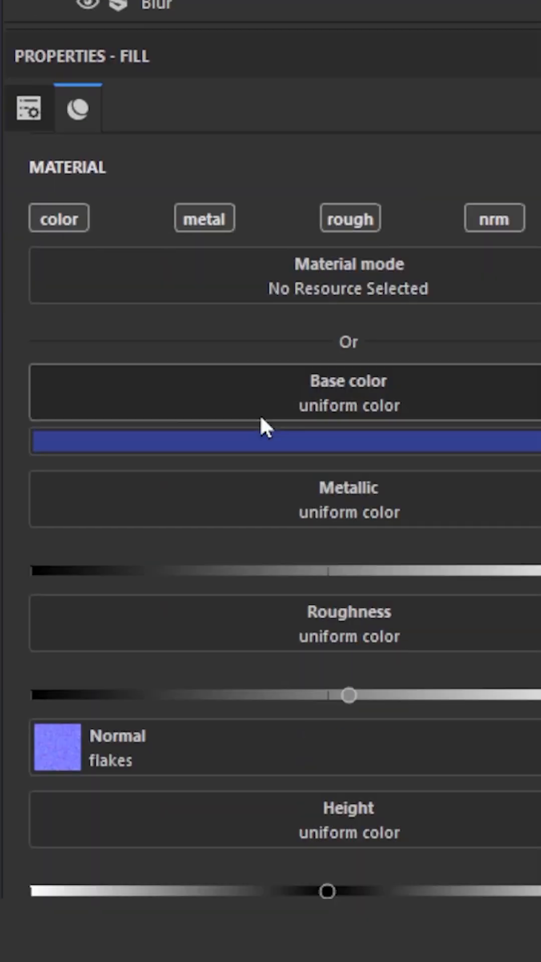
pyautogui.click(263, 441)
pyautogui.write('curva')
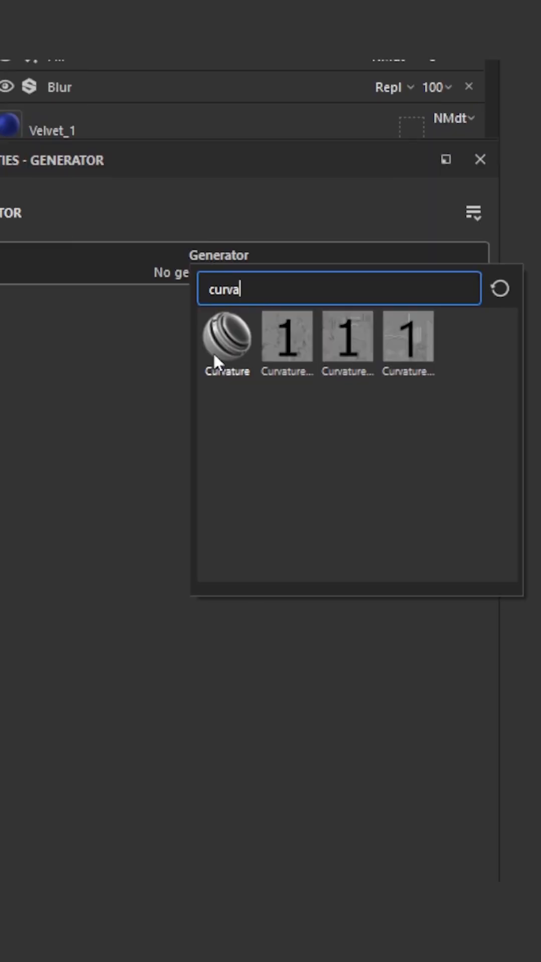
# - Mask the layer with a Curvature generator in Edges mode (Sharp 1, Fine 0.9, Soft 0.23)
pyautogui.click(225, 338)
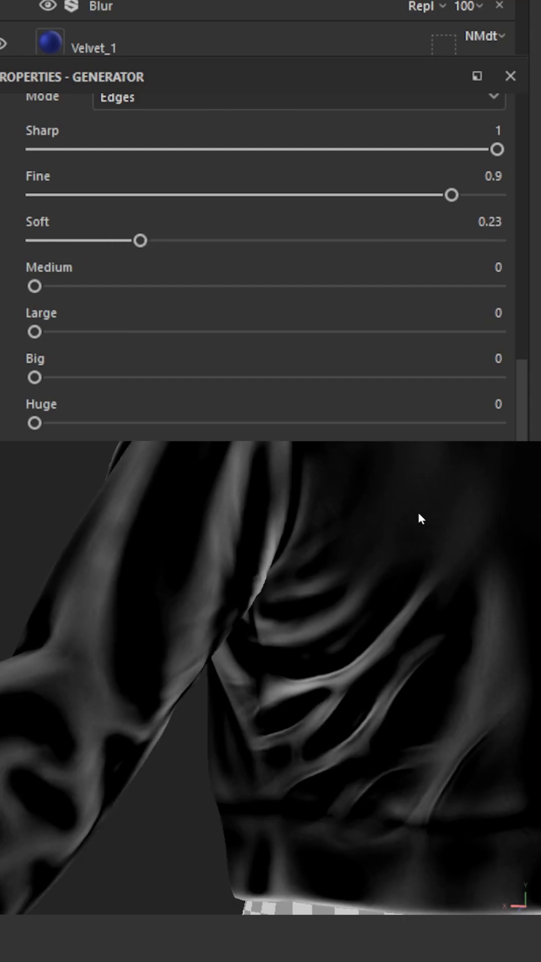
pyautogui.click(190, 201)
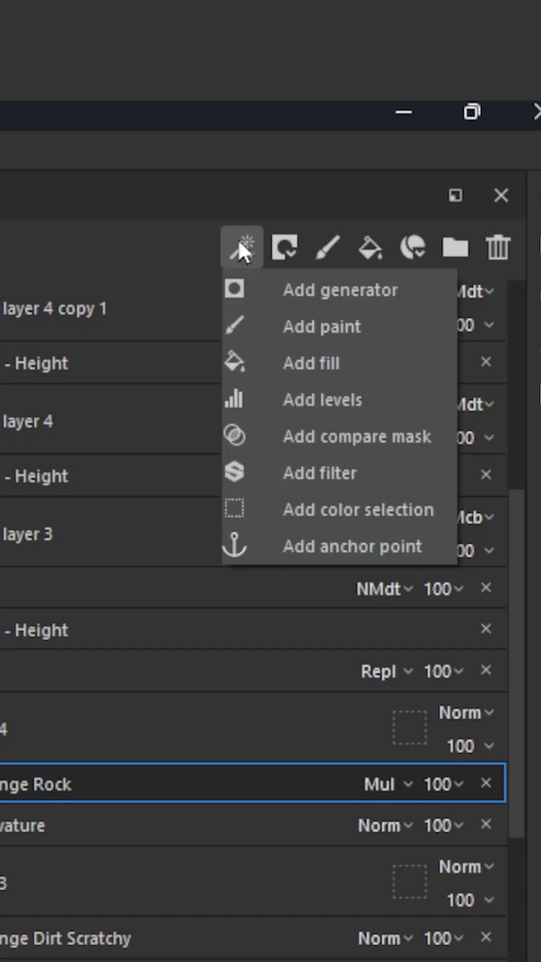
# - Add a dusty scratches fill to the mask by searching 'dusty scrat'
pyautogui.write('dusty scrat')
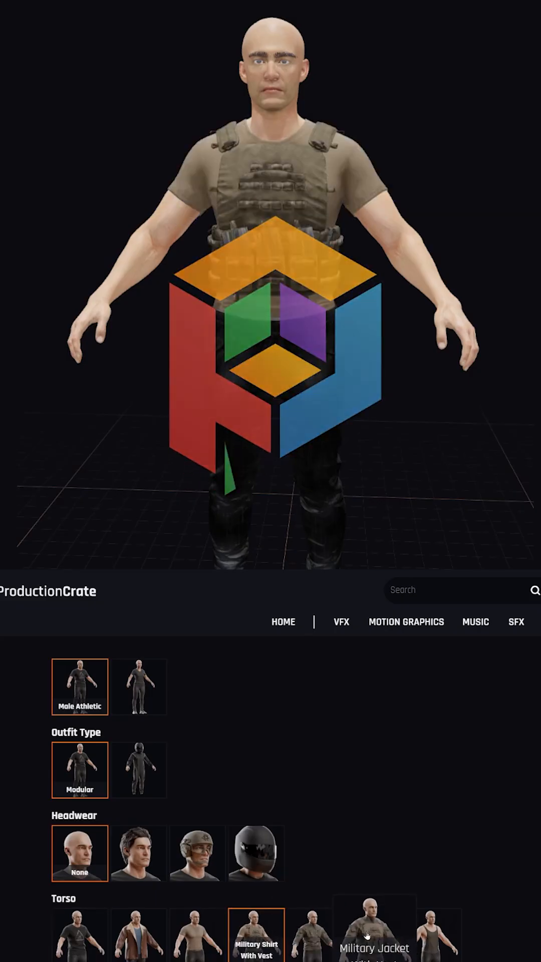
# - Dress the character's torso in the Military Jacket With Vest
pyautogui.click(374, 936)
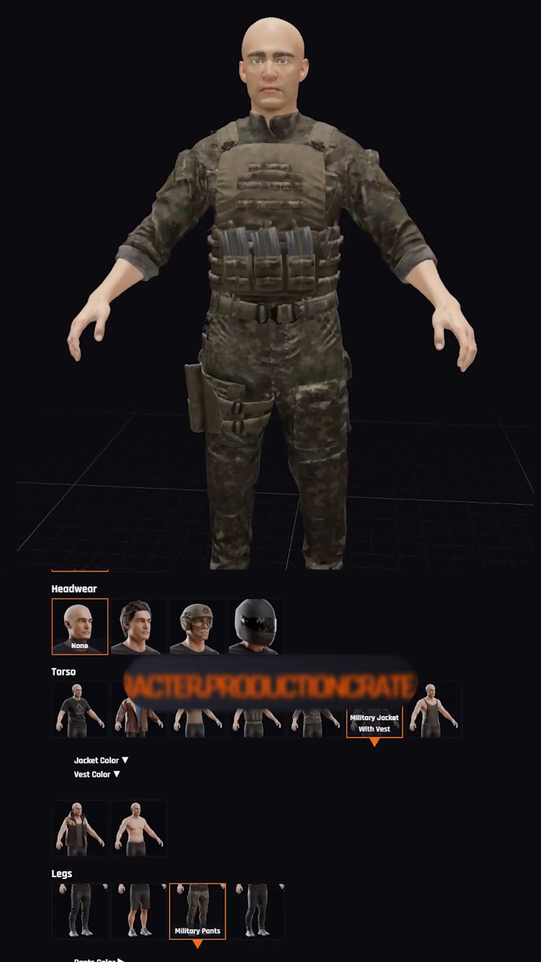